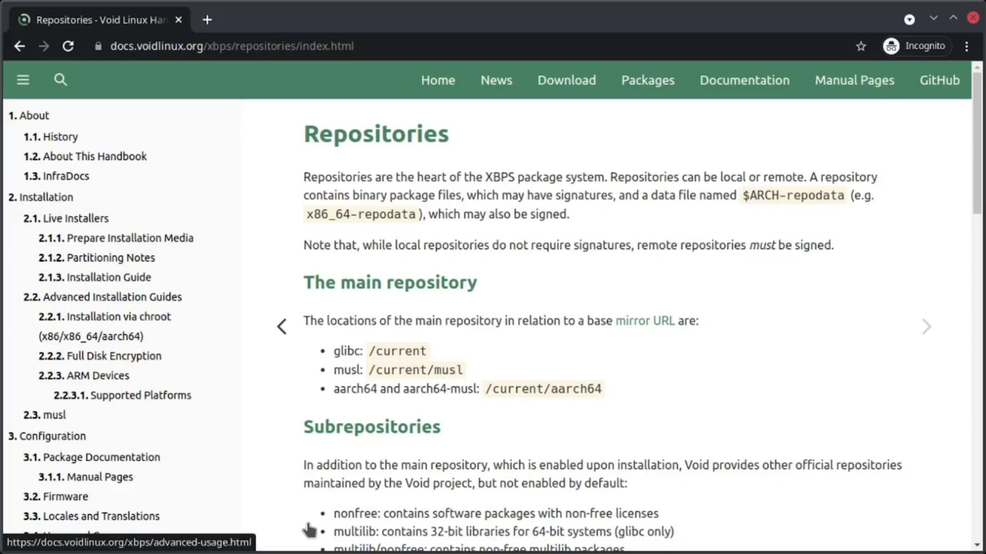
{"action": "mouse_move", "coordinate": [500, 478]}
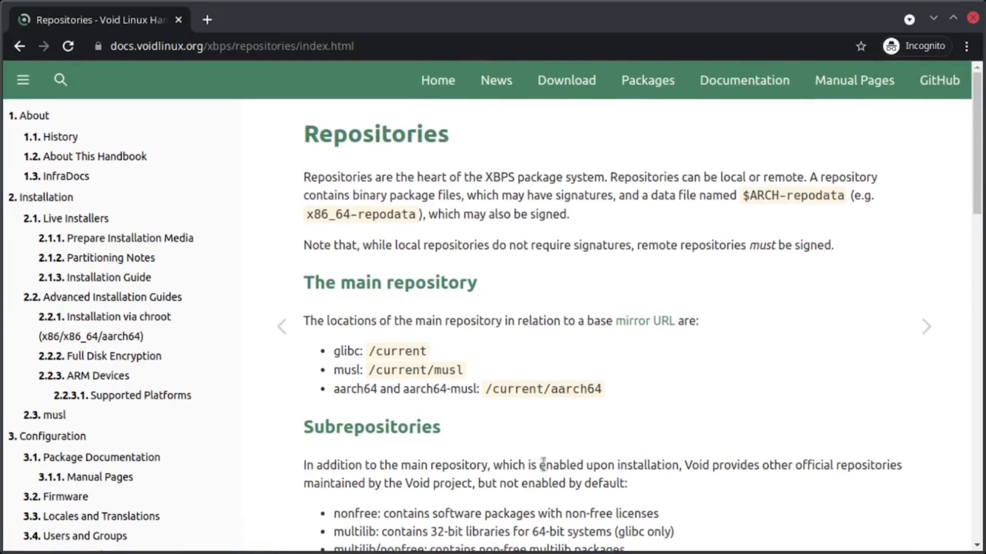
{"action": "mouse_move", "coordinate": [542, 260]}
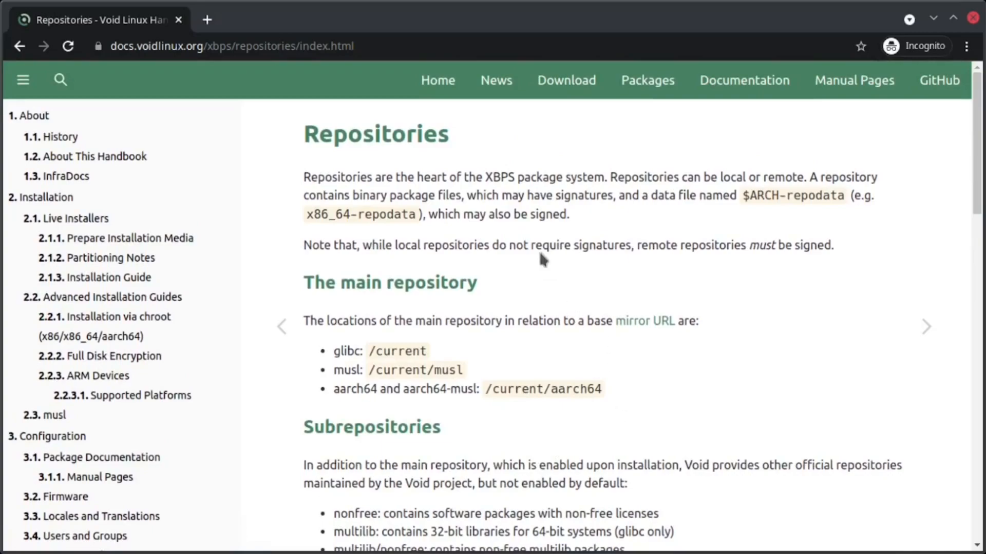
{"action": "mouse_move", "coordinate": [243, 160]}
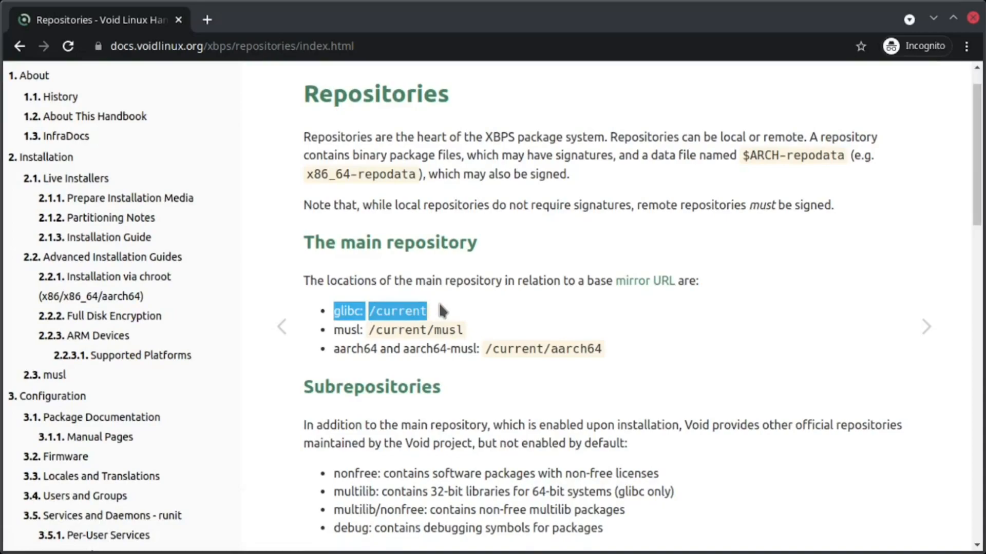
- Scroll the Void handbook Repositories page down to the nonfree, multilib and multilib/nonfree sections
{"action": "scroll", "scroll_direction": "down", "scroll_amount": 3}
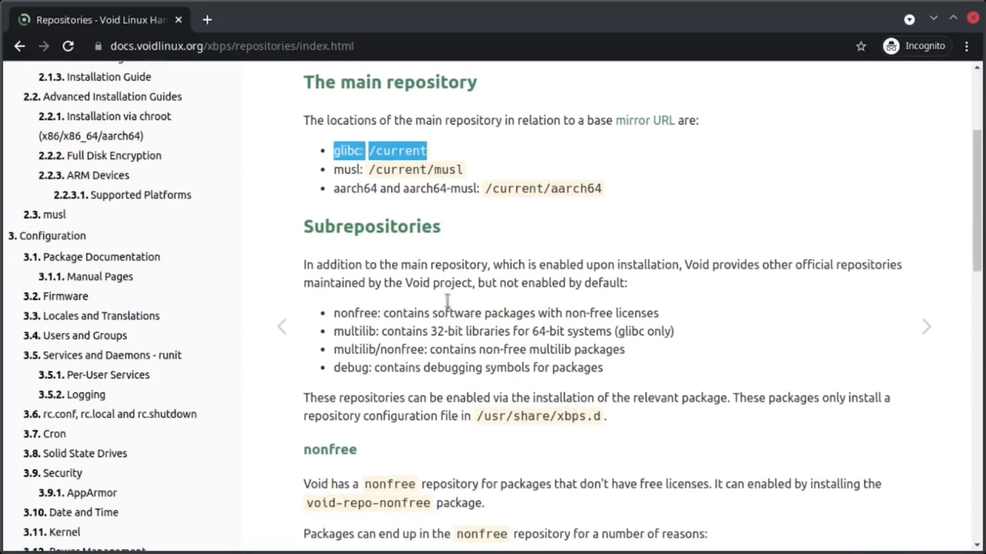
{"action": "scroll", "scroll_direction": "down", "scroll_amount": 3}
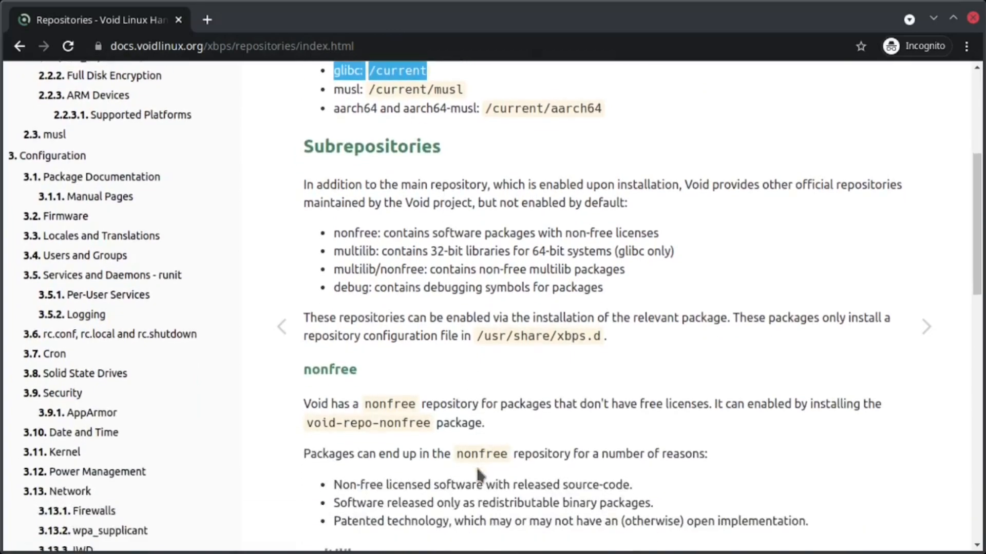
{"action": "scroll", "scroll_direction": "down", "scroll_amount": 3}
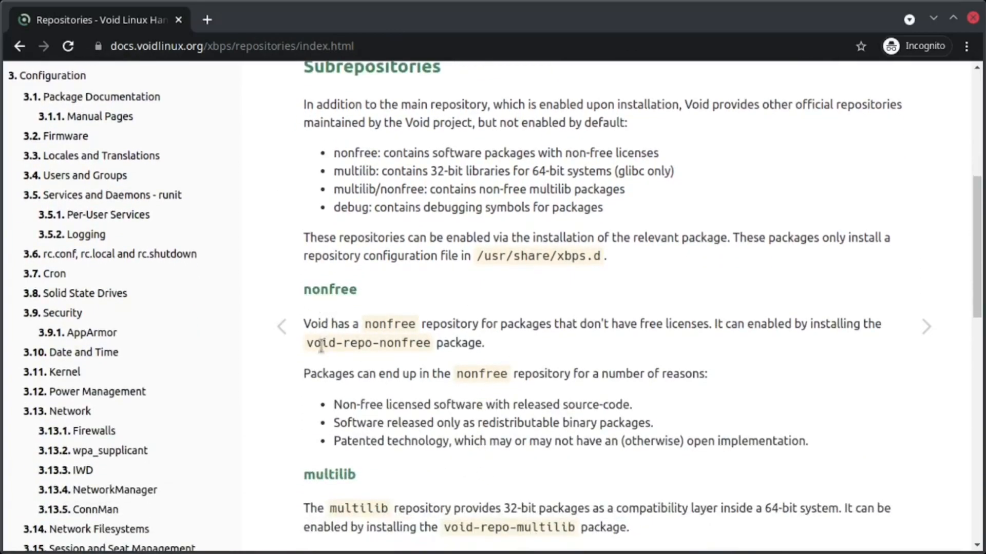
{"action": "mouse_move", "coordinate": [320, 358]}
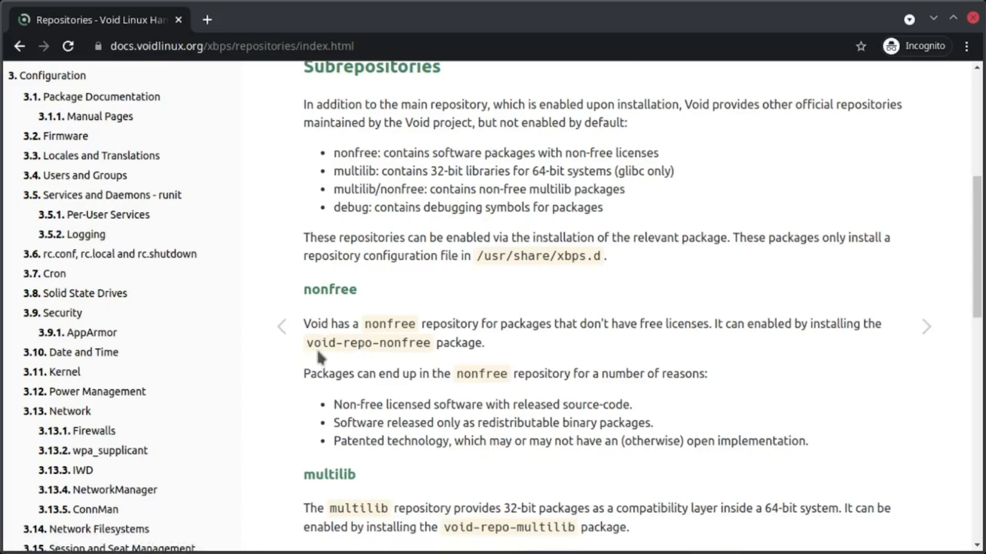
{"action": "mouse_move", "coordinate": [434, 376]}
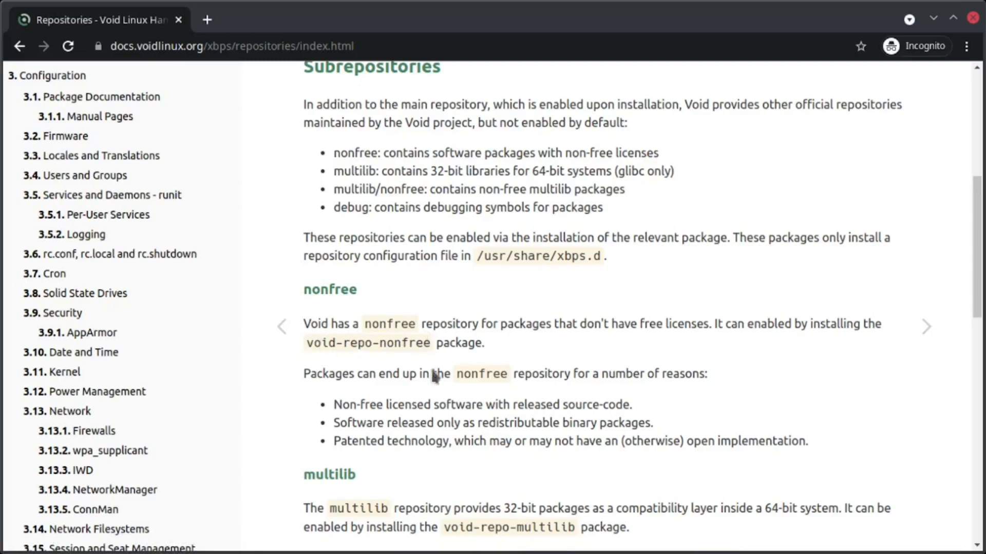
{"action": "scroll", "scroll_direction": "down", "scroll_amount": 3}
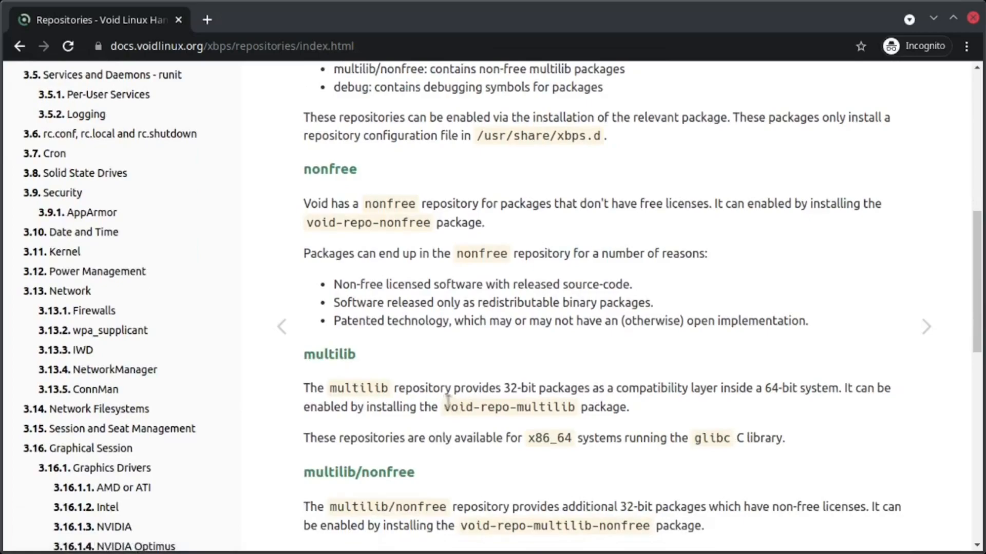
{"action": "mouse_move", "coordinate": [461, 485]}
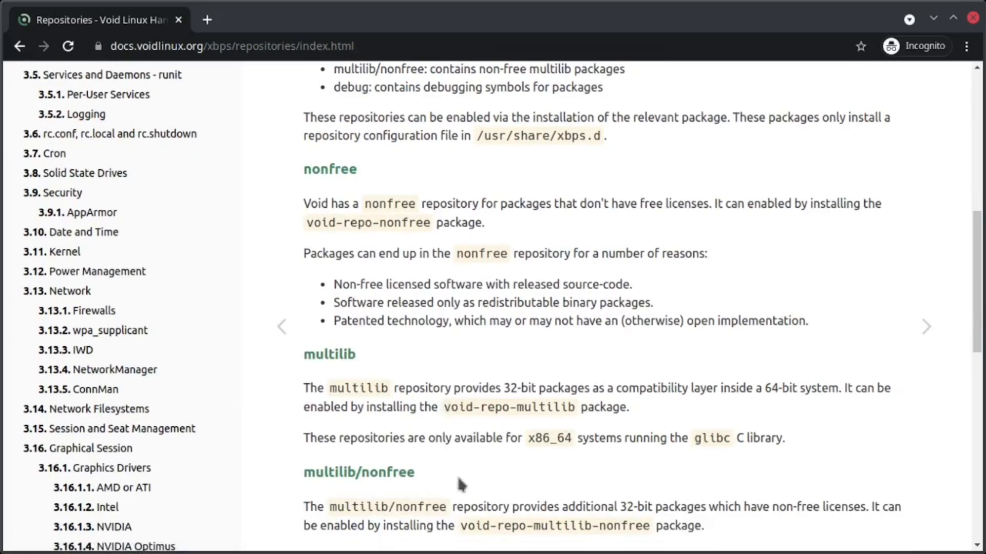
{"action": "scroll", "scroll_direction": "down", "scroll_amount": 3}
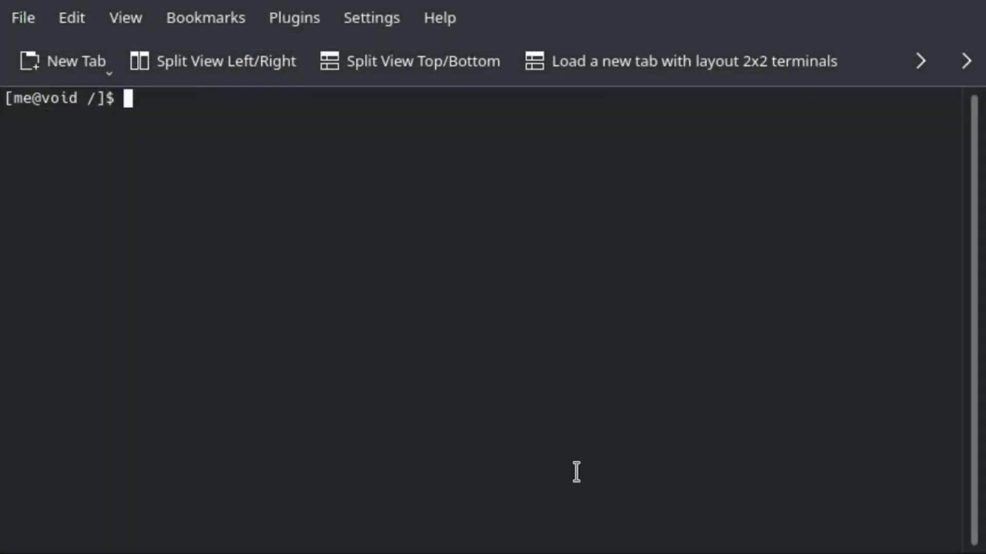
- Run xbps-query -s repo to find void-repo-multilib and void-repo-nonfree among installed packages
{"action": "type", "text": "xbps-"}
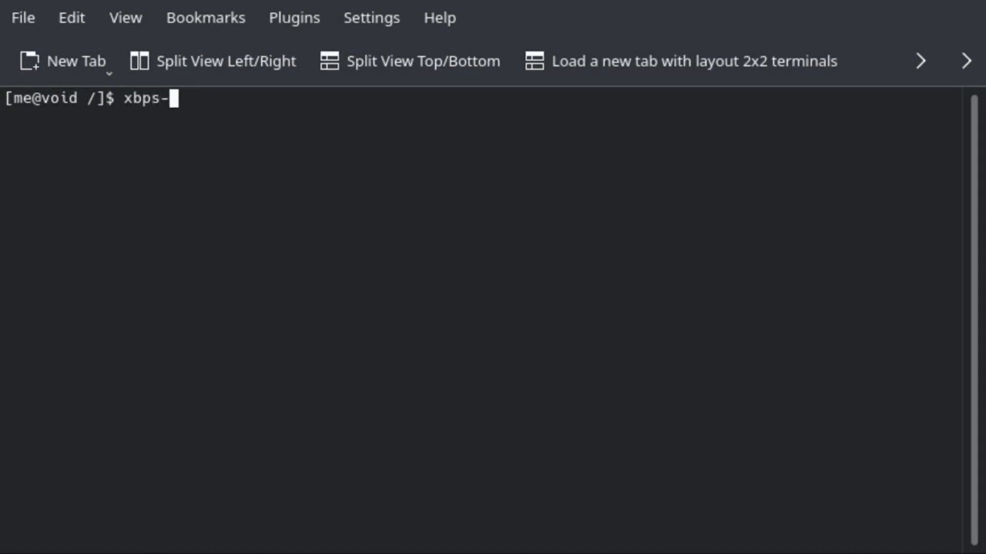
{"action": "type", "text": "query -"}
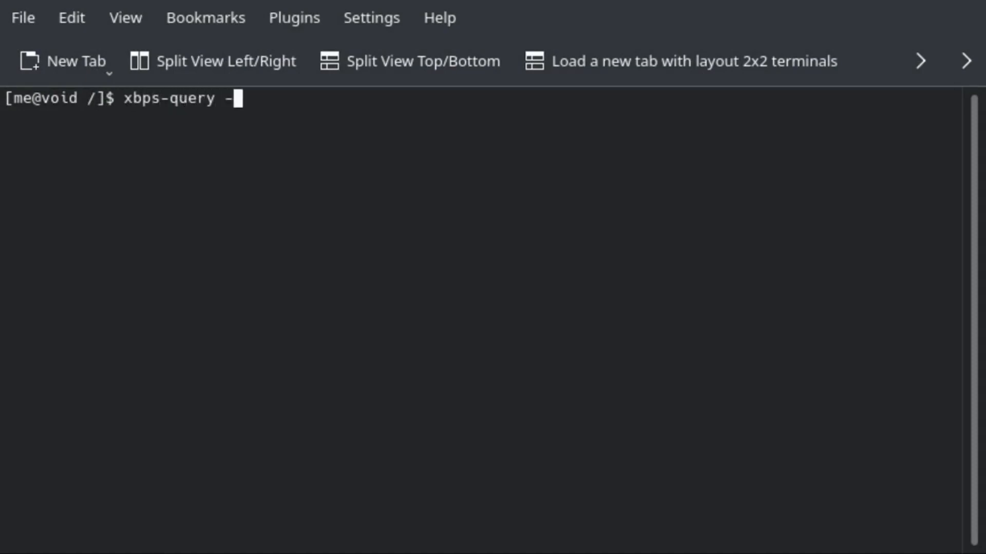
{"action": "type", "text": "s repo"}
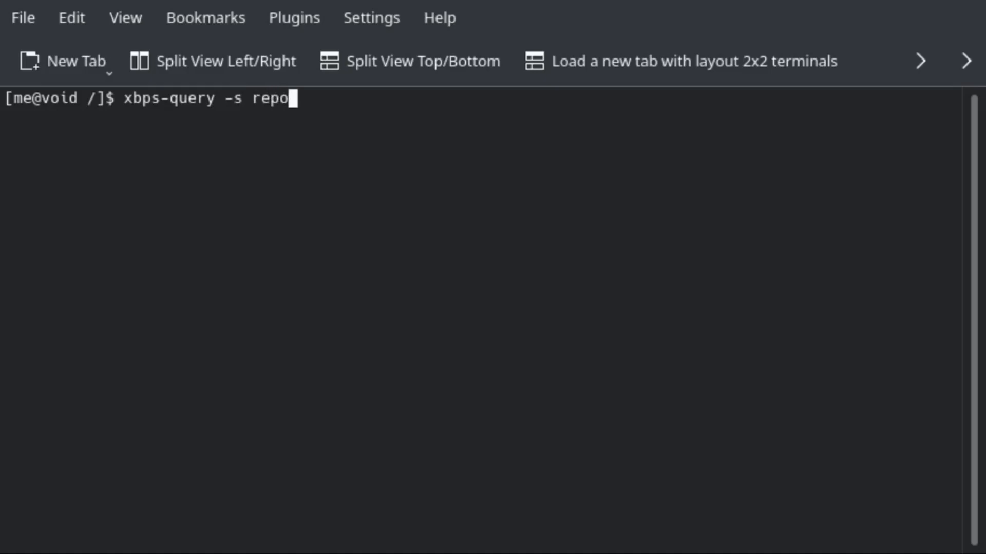
{"action": "key", "text": "Return"}
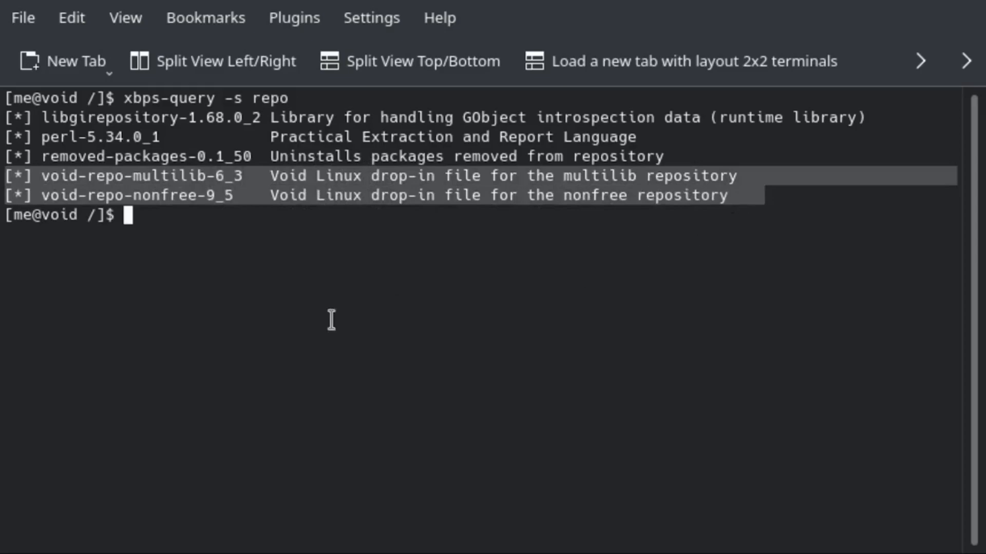
- Run sudo xbps-install -Su void-repo-nonfree void-repo-multilib void-repo-multilib-nonfree and enter the password
{"action": "type", "text": "su"}
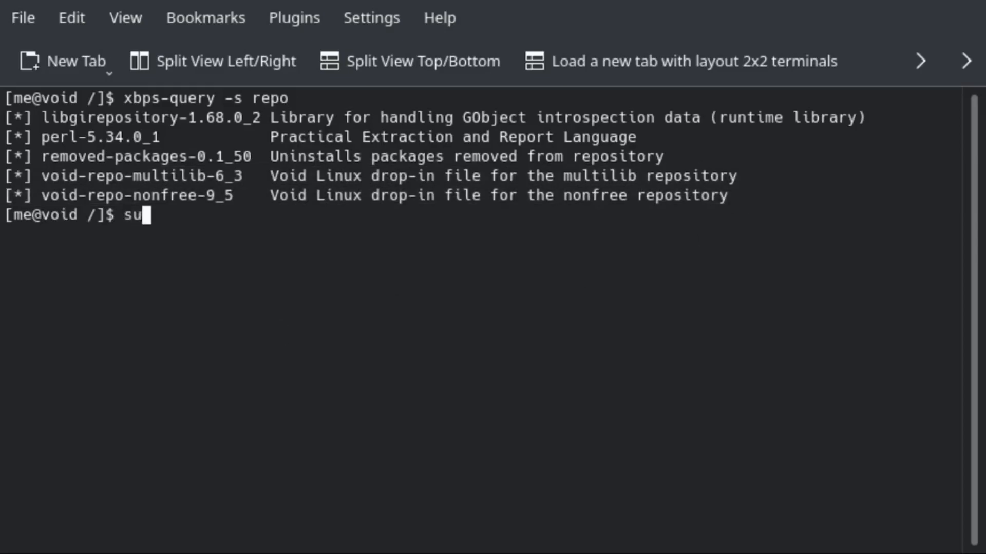
{"action": "type", "text": "do xbps"}
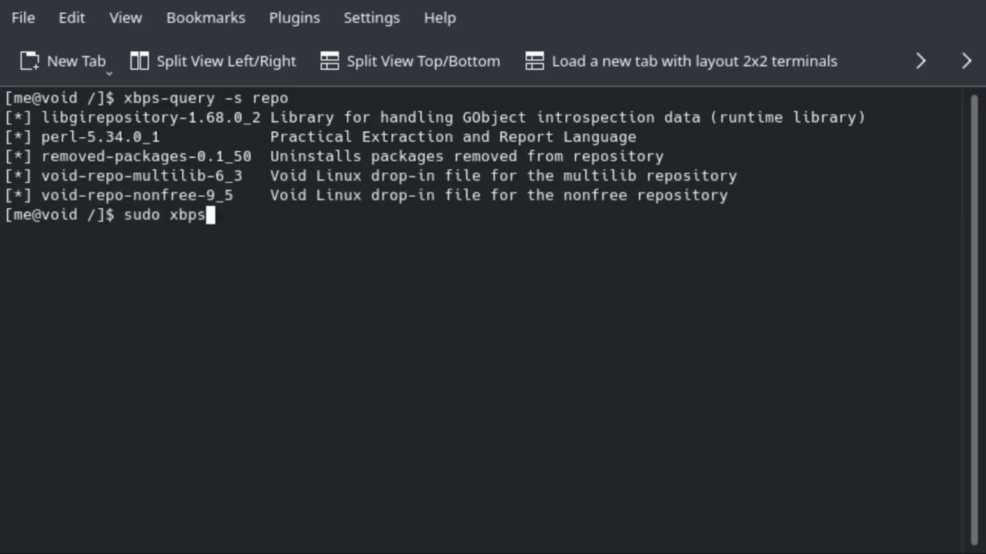
{"action": "type", "text": "-install -Su"}
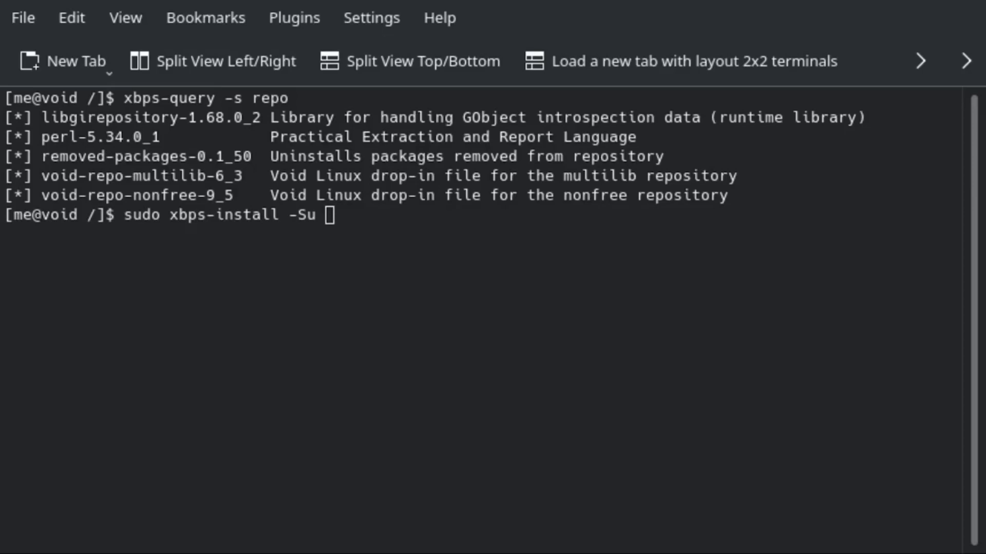
{"action": "type", "text": "void-repo-nonfree"}
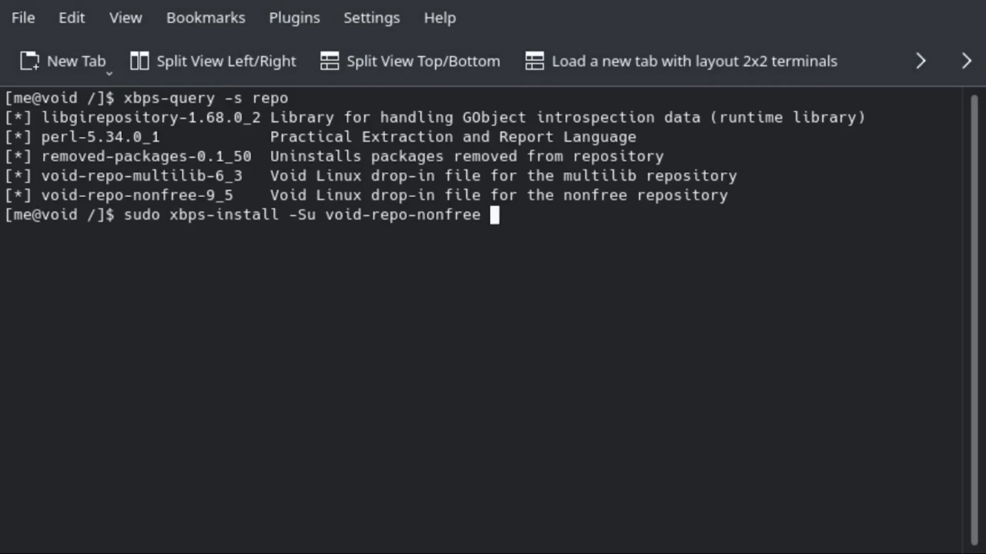
{"action": "type", "text": "void-repo-multilib void-repo-multilib-nonfree"}
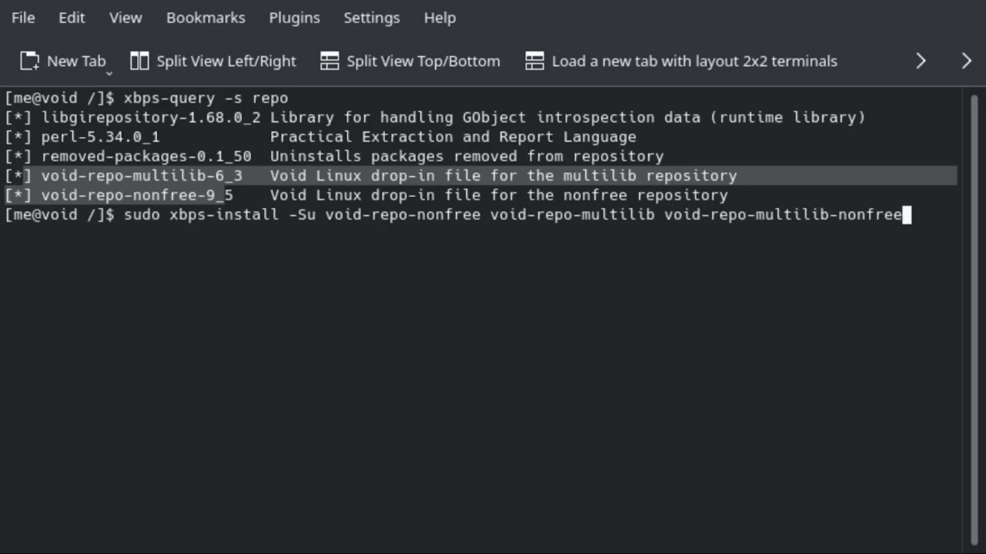
{"action": "key", "text": "Return"}
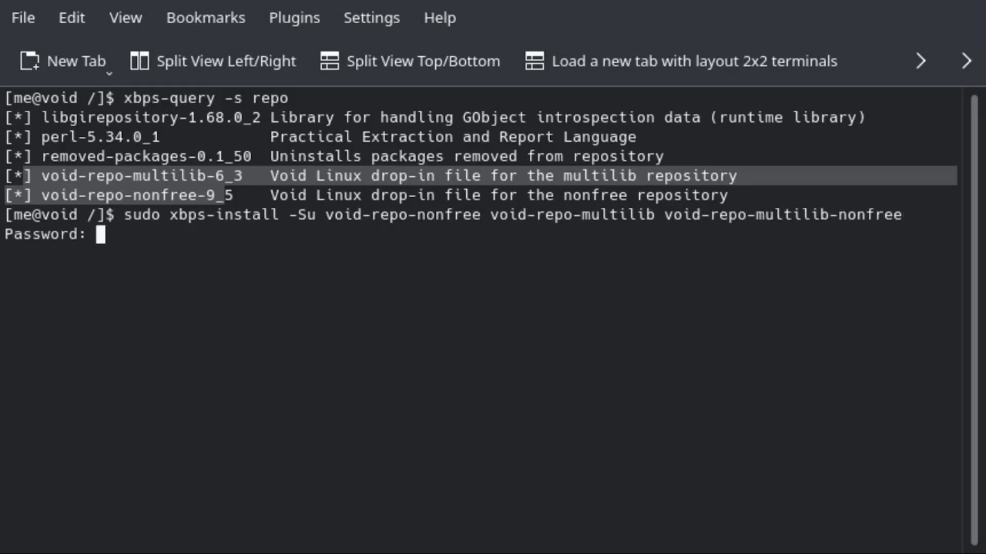
{"action": "key", "text": "Return"}
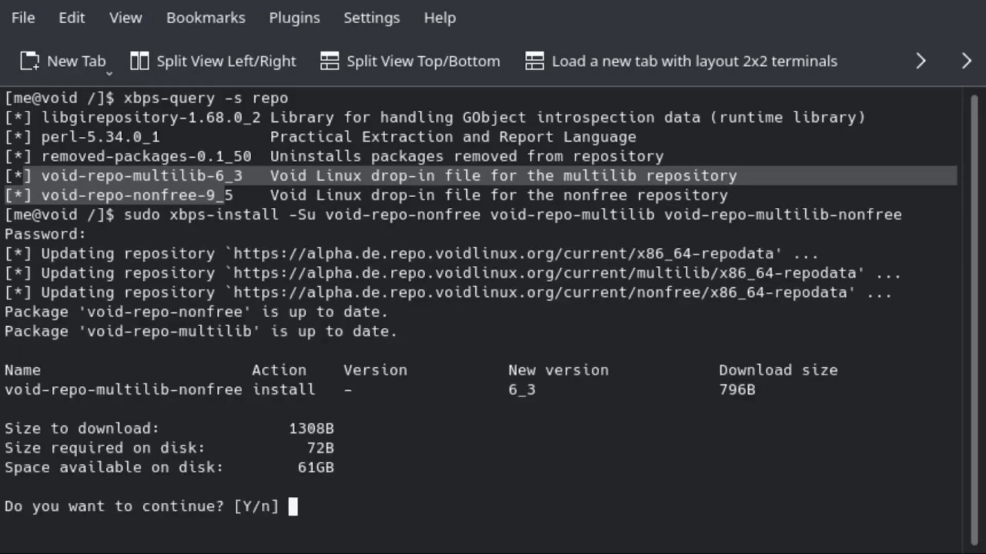